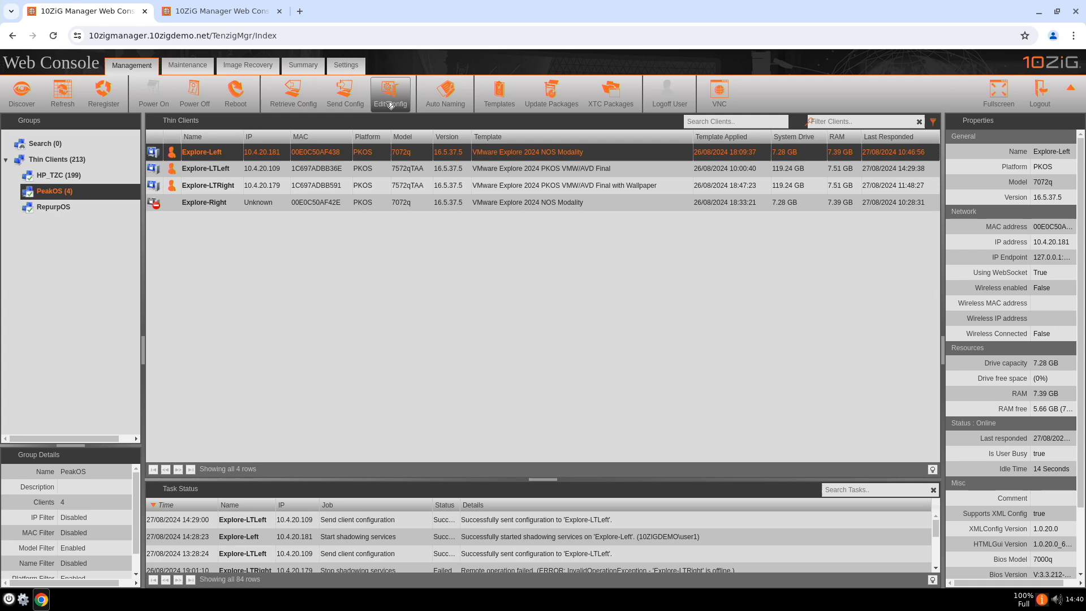
Review Explore-Left's configuration in the Edit Config window and close it unchanged with OK
click(390, 94)
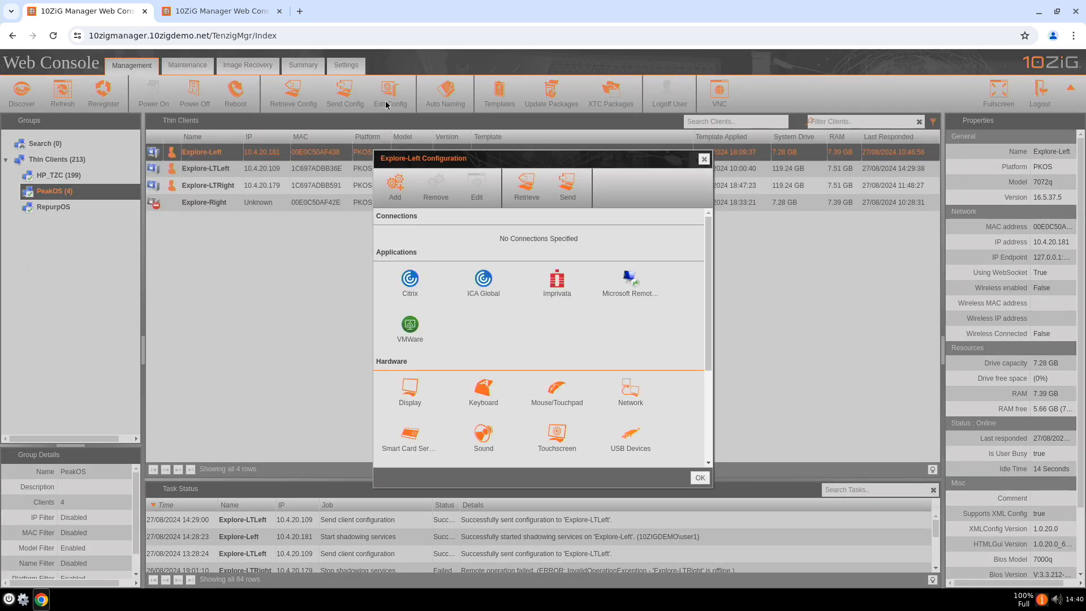
mouse_move(516, 354)
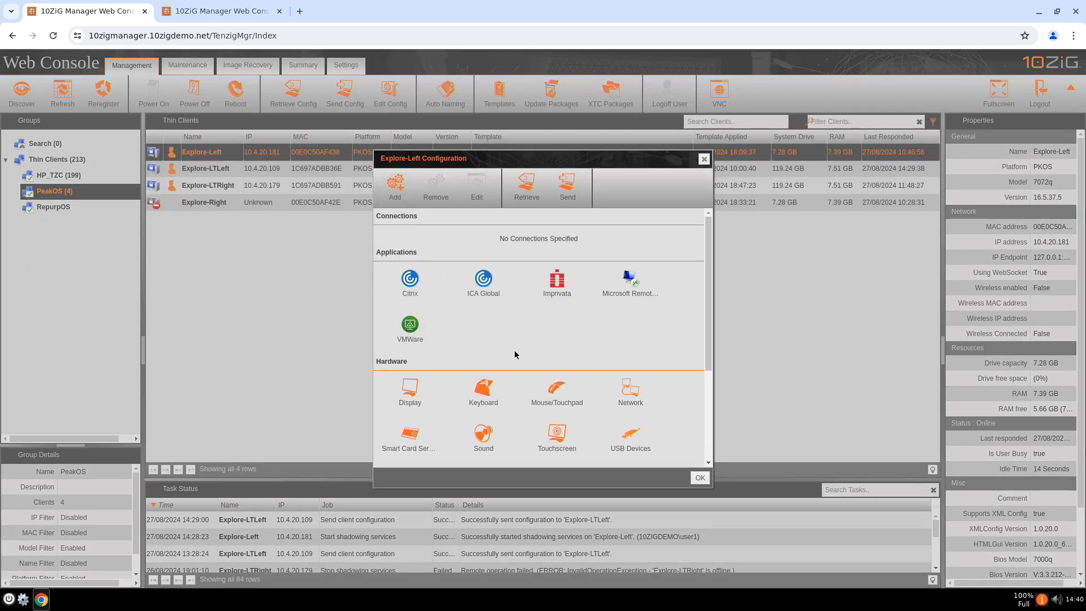
scroll(down, 3)
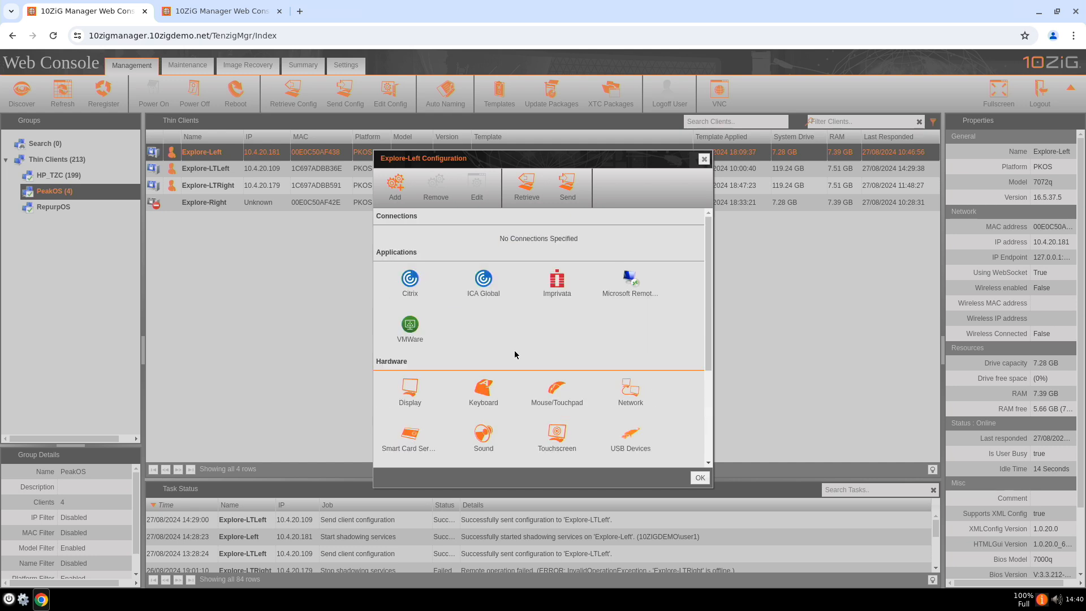
click(409, 325)
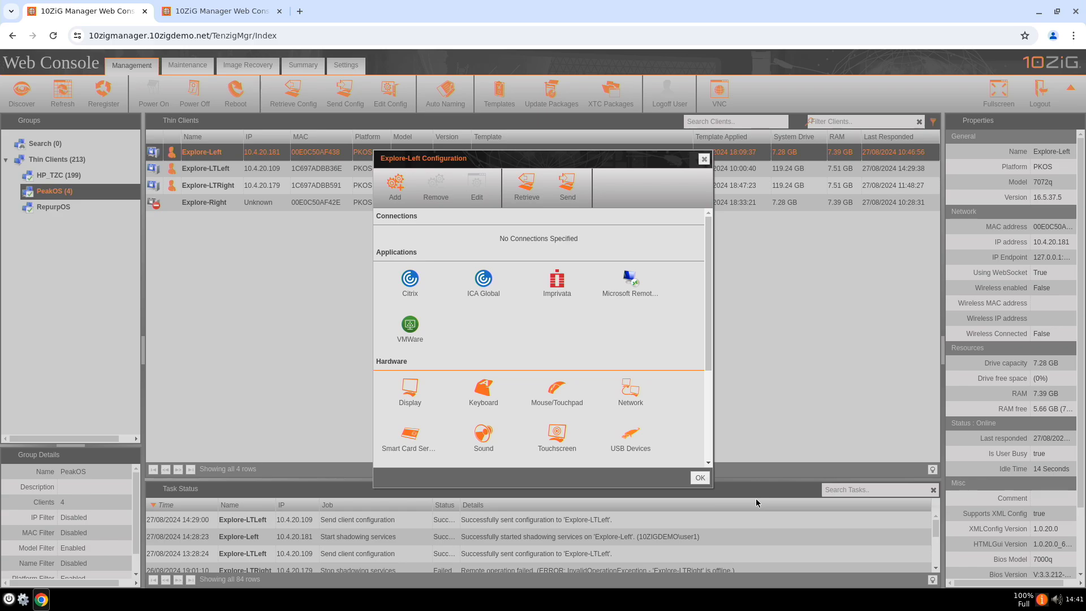
click(699, 477)
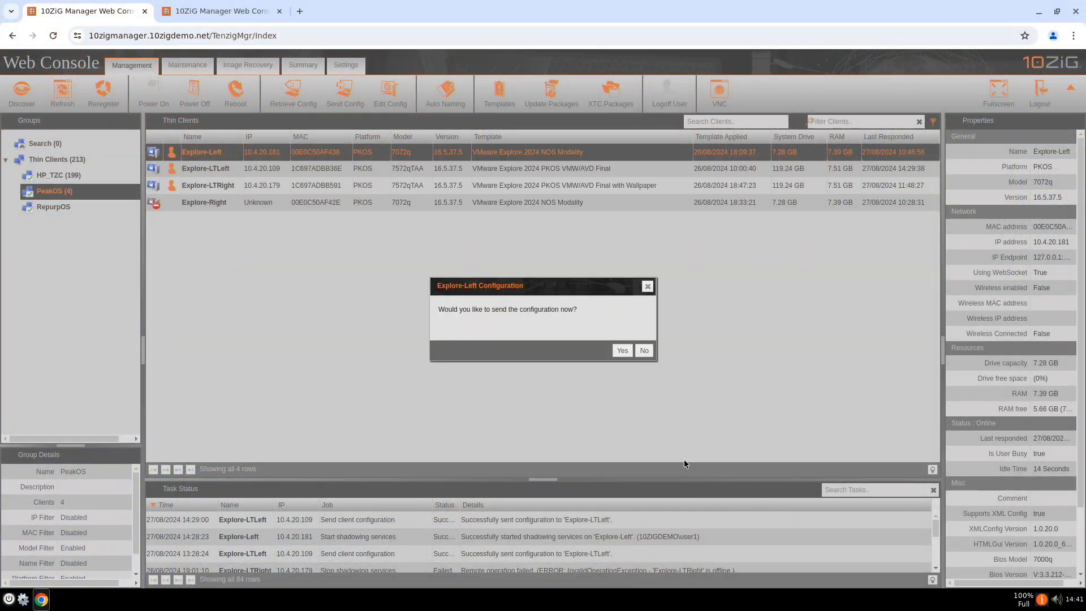
Decline sending the configuration and start generating a template from Explore-Left
click(642, 349)
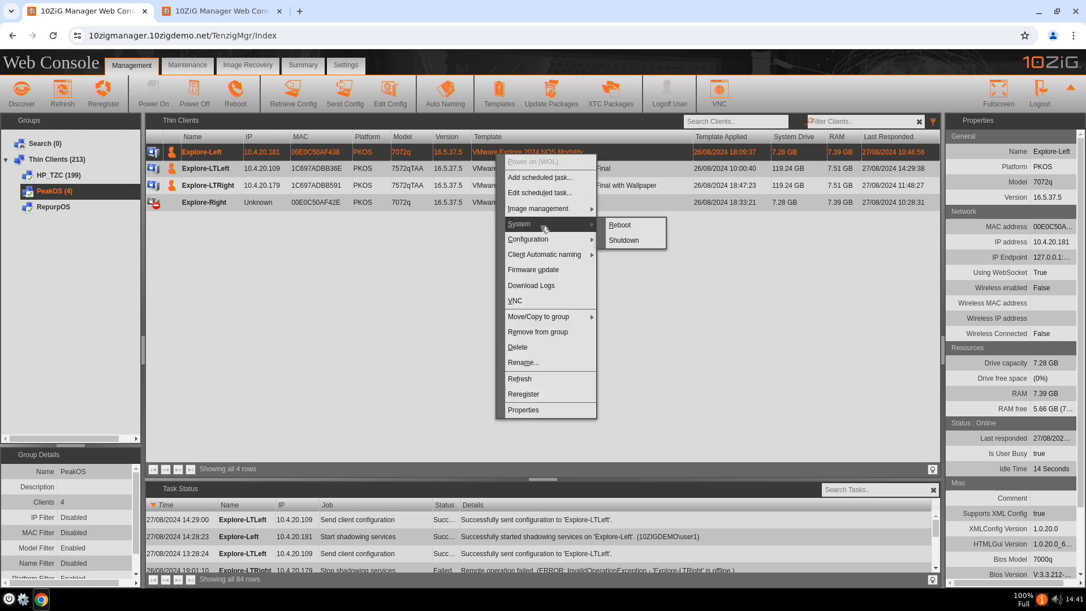
mouse_move(528, 238)
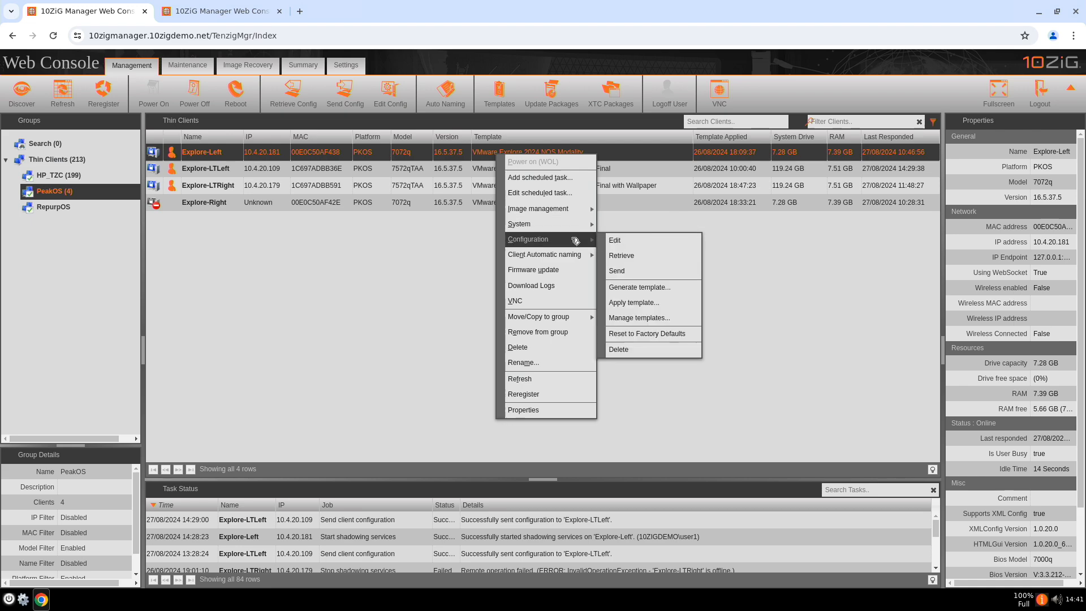
click(638, 317)
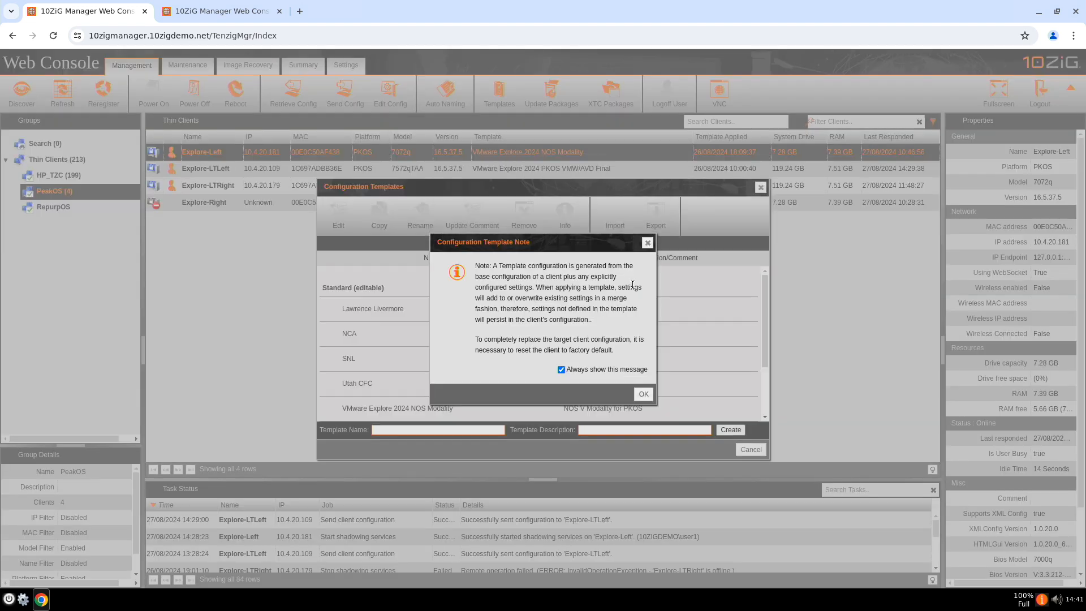
mouse_move(664, 383)
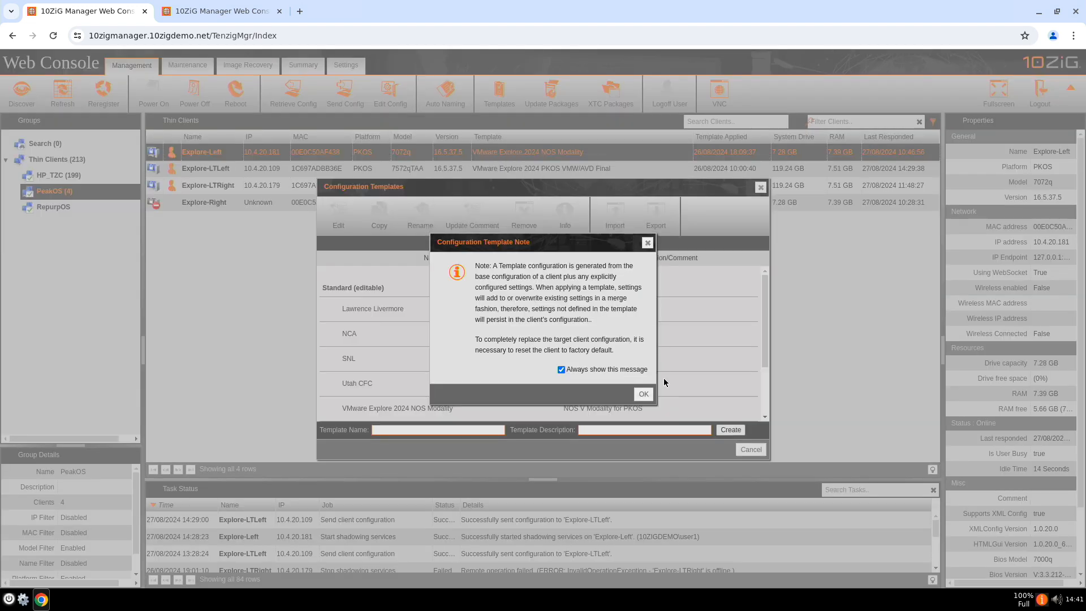
click(643, 393)
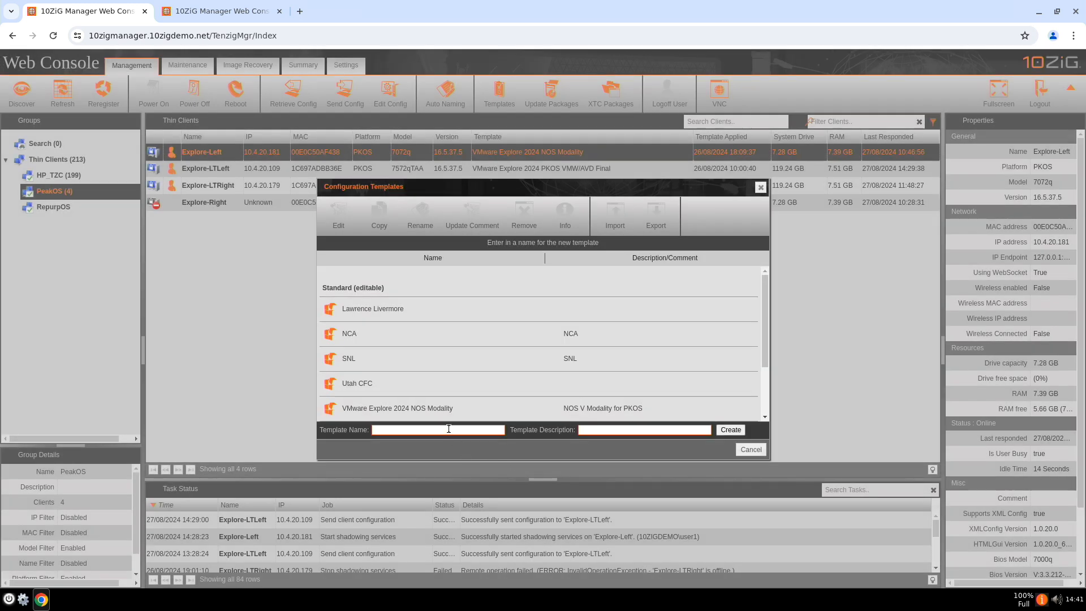
Create the template named VMBlog with description Demo, without retrieving the client's configuration first
text(VMBlog)
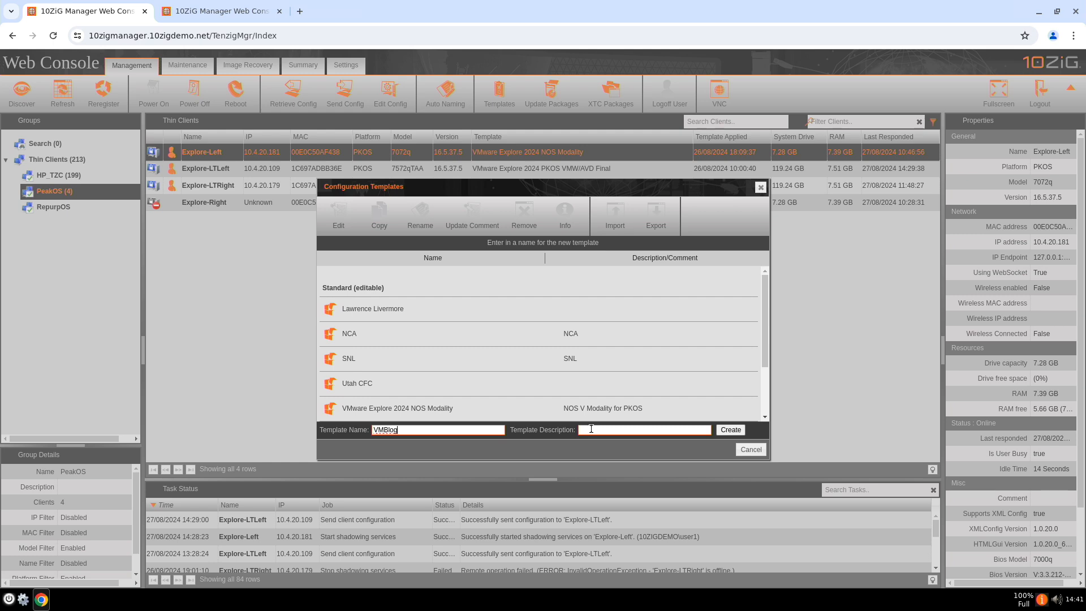
text(Demo)
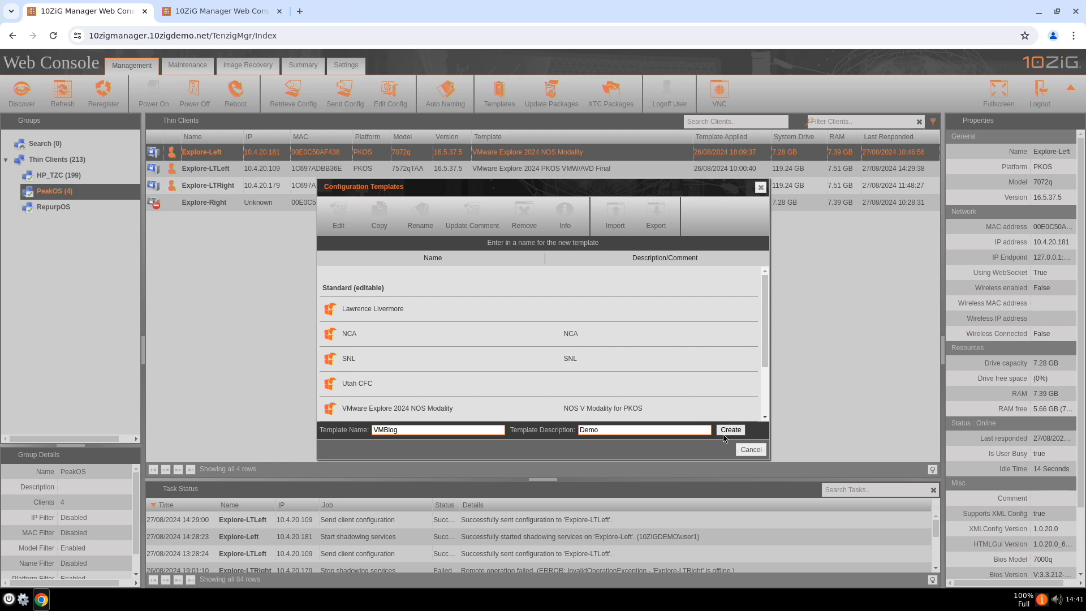
click(730, 430)
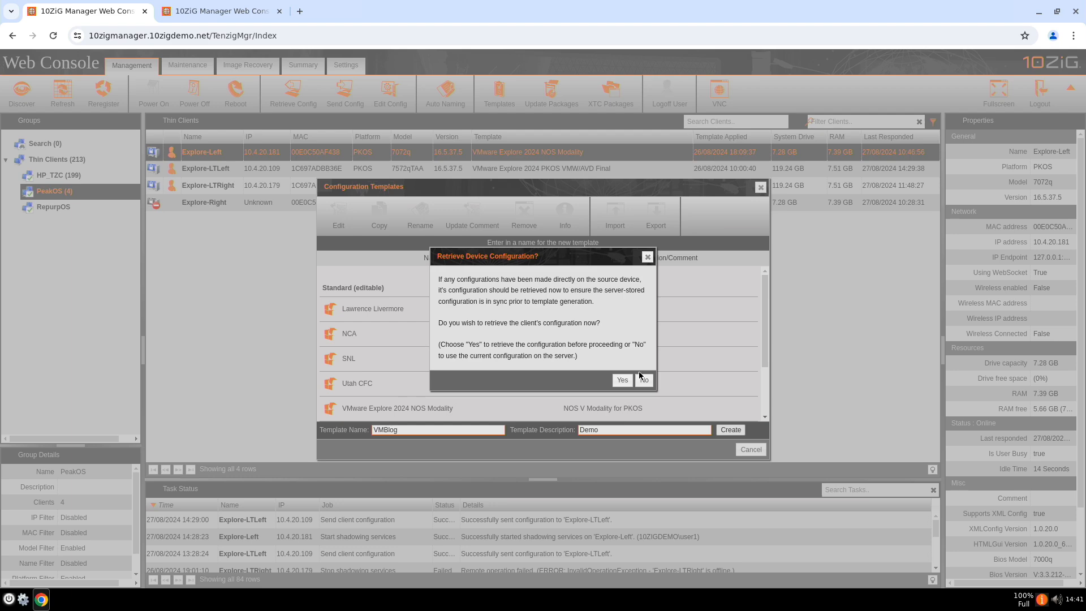
click(643, 380)
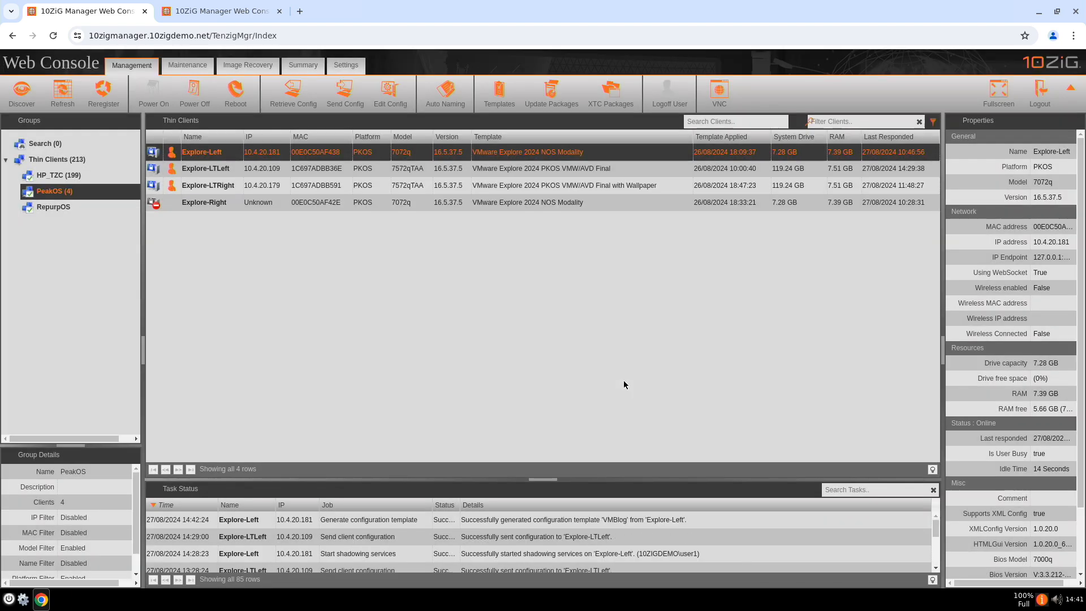
click(367, 519)
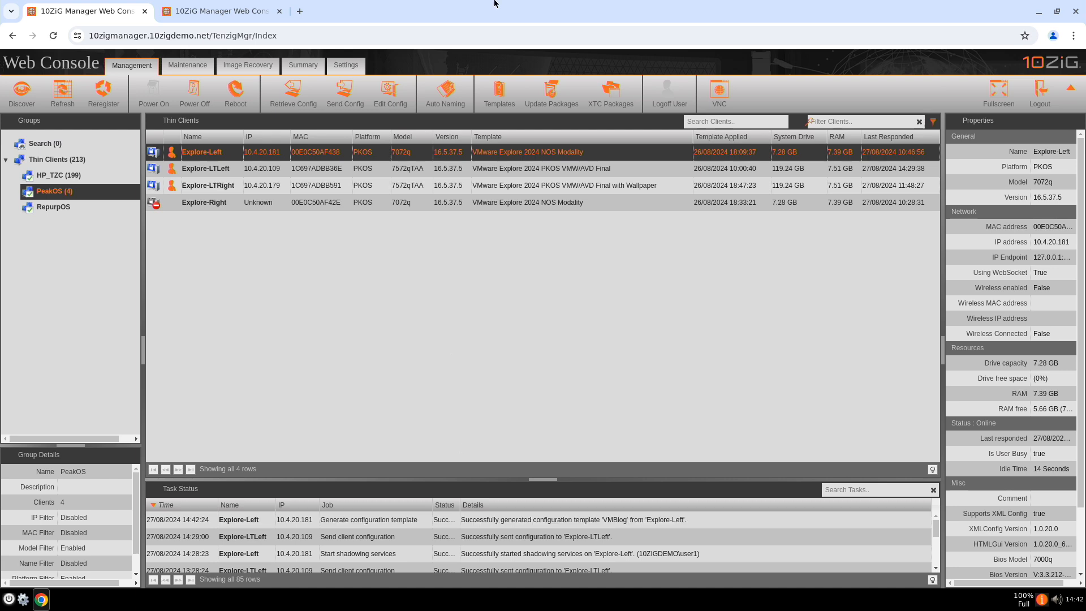
click(498, 94)
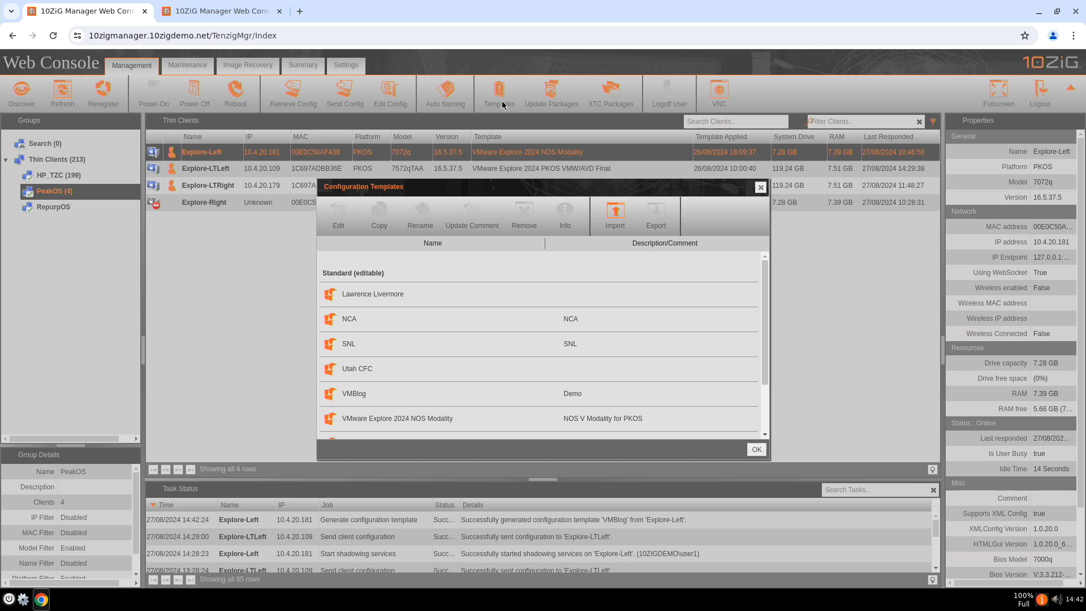
mouse_move(572, 190)
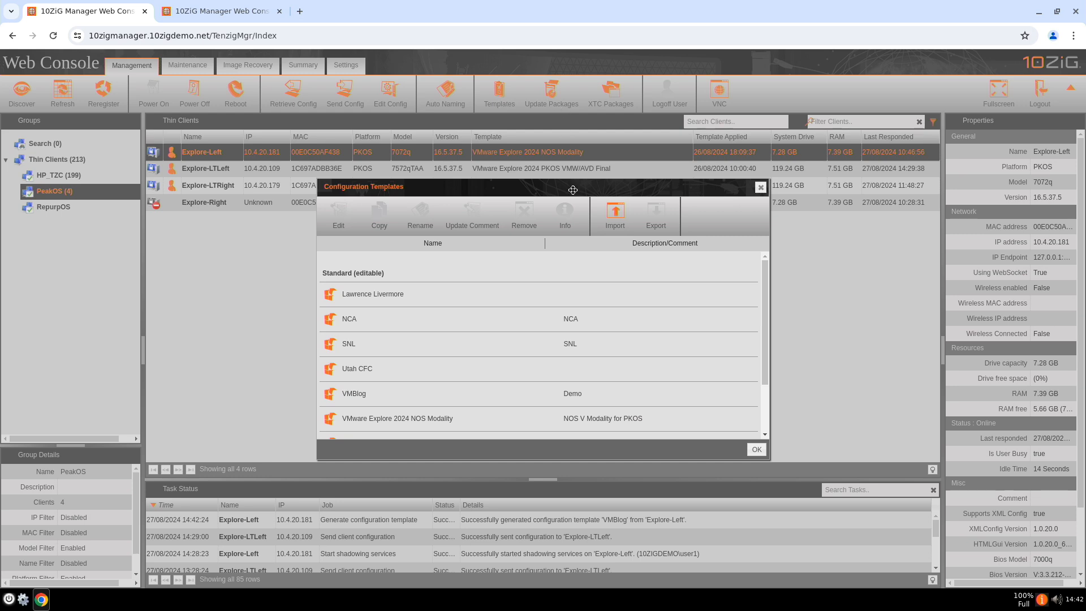
mouse_move(762, 194)
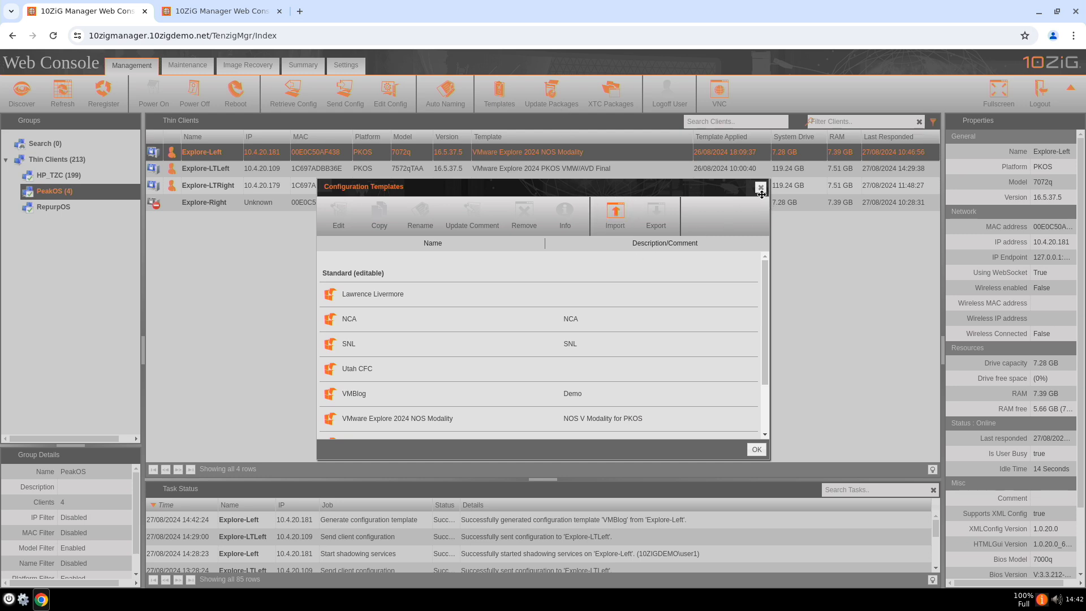
click(760, 187)
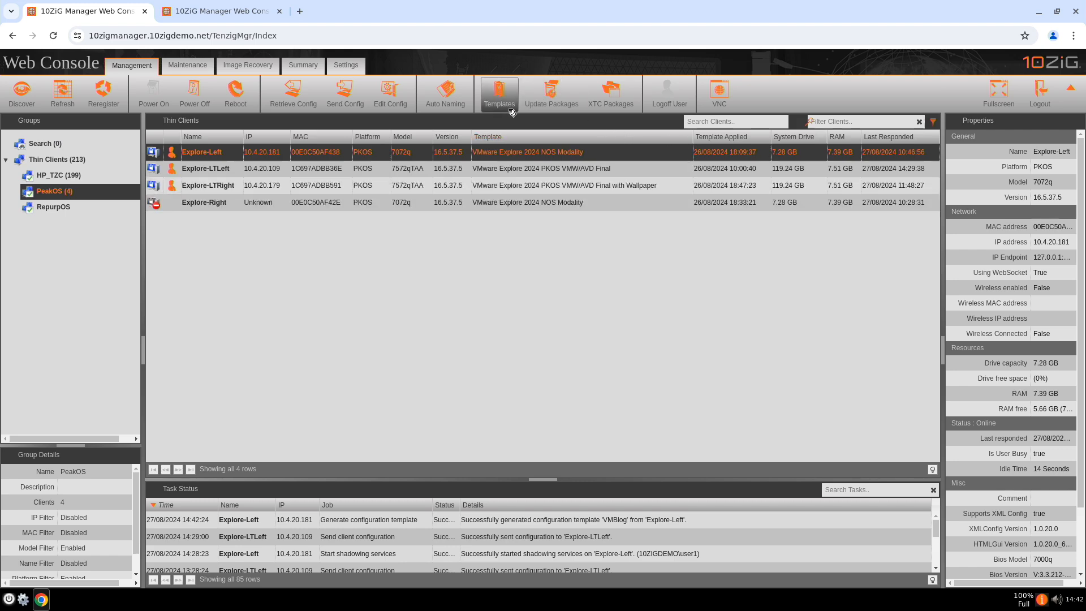
click(498, 92)
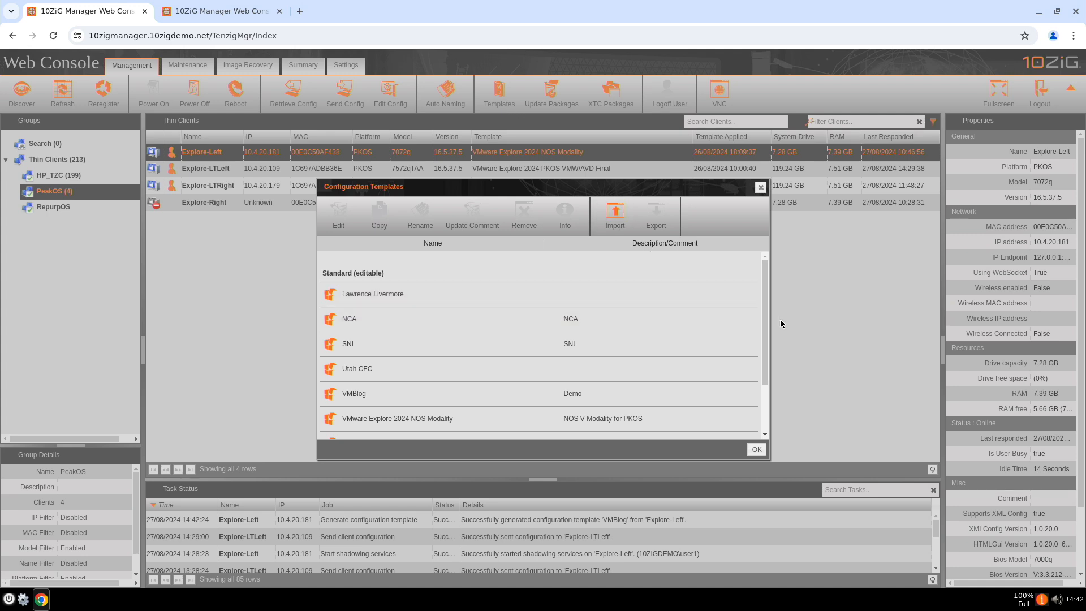
mouse_move(770, 349)
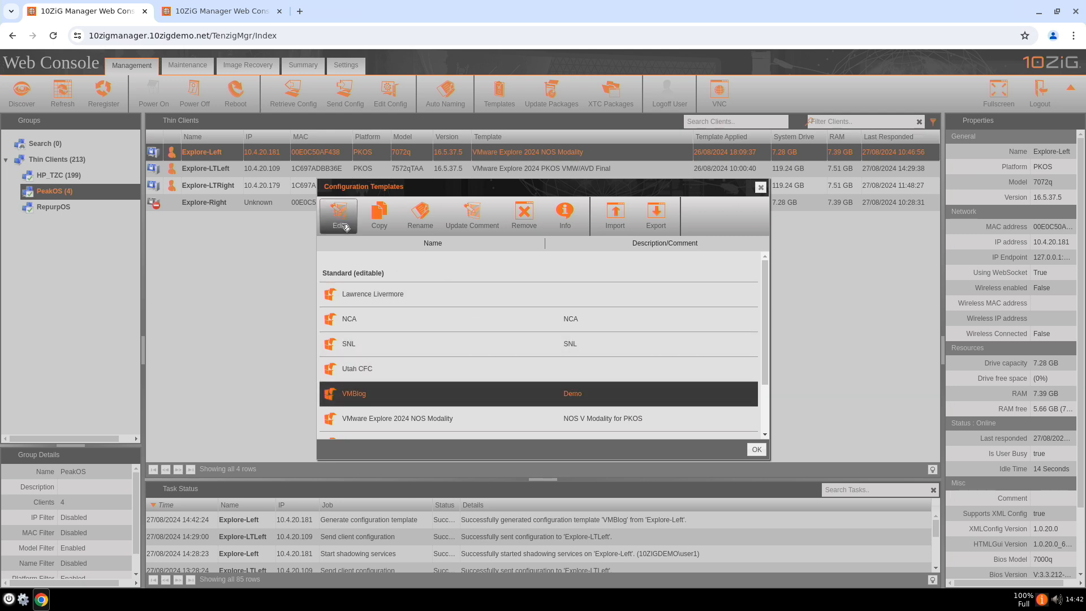
click(339, 214)
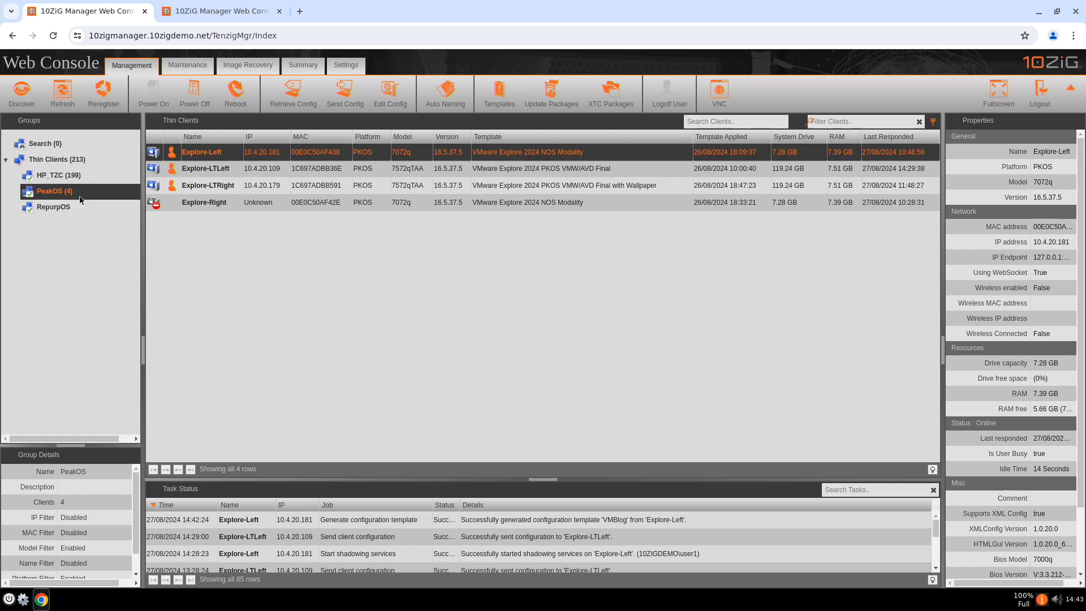
Start a new thin client group under Thin Clients and name it VMBlog
click(57, 159)
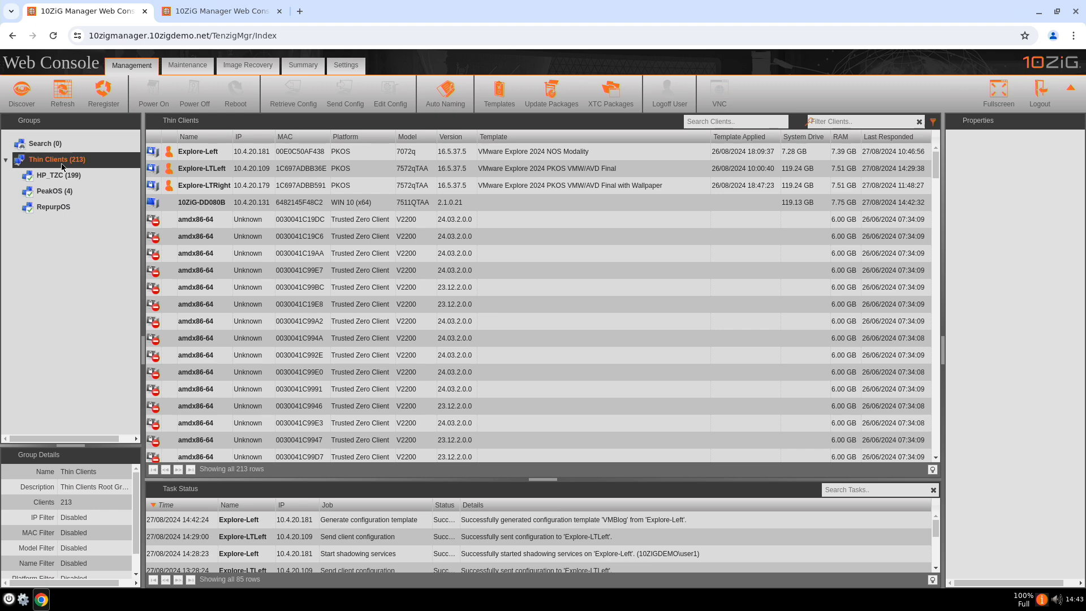
right_click(57, 159)
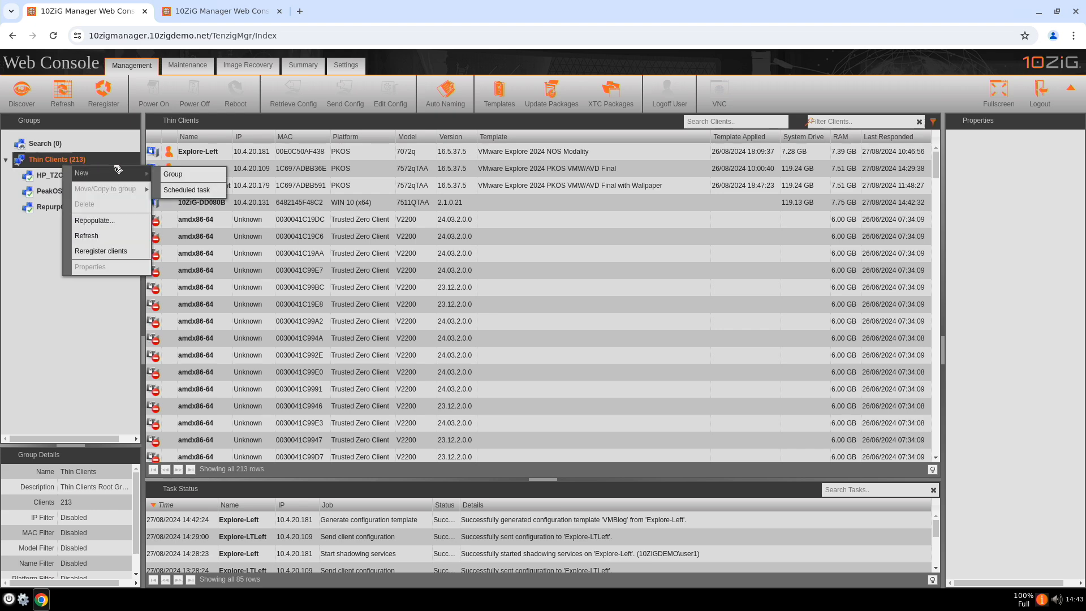
click(172, 174)
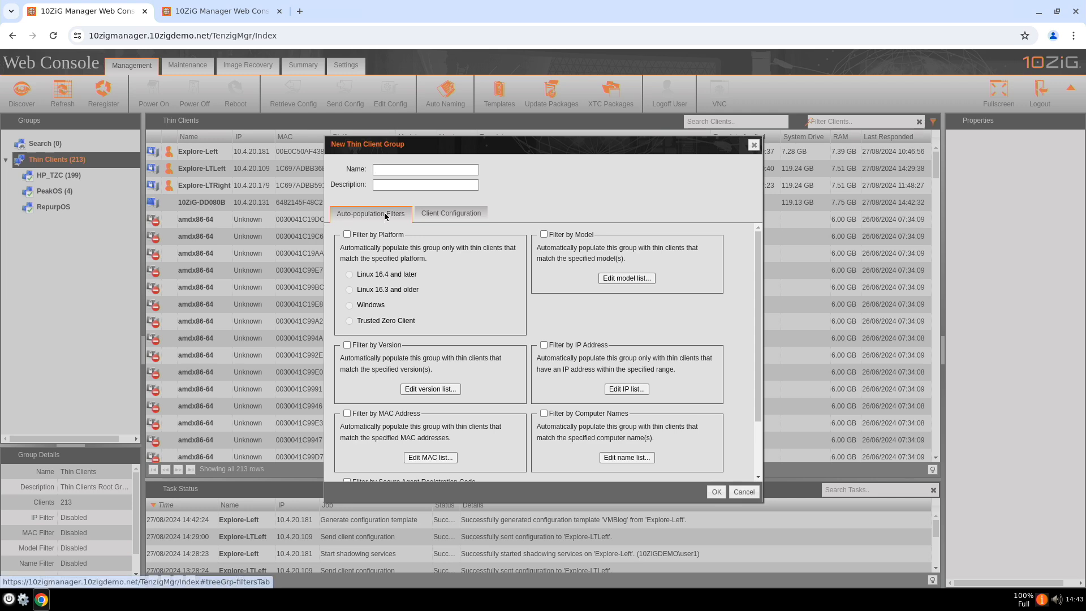
text(VMBlo)
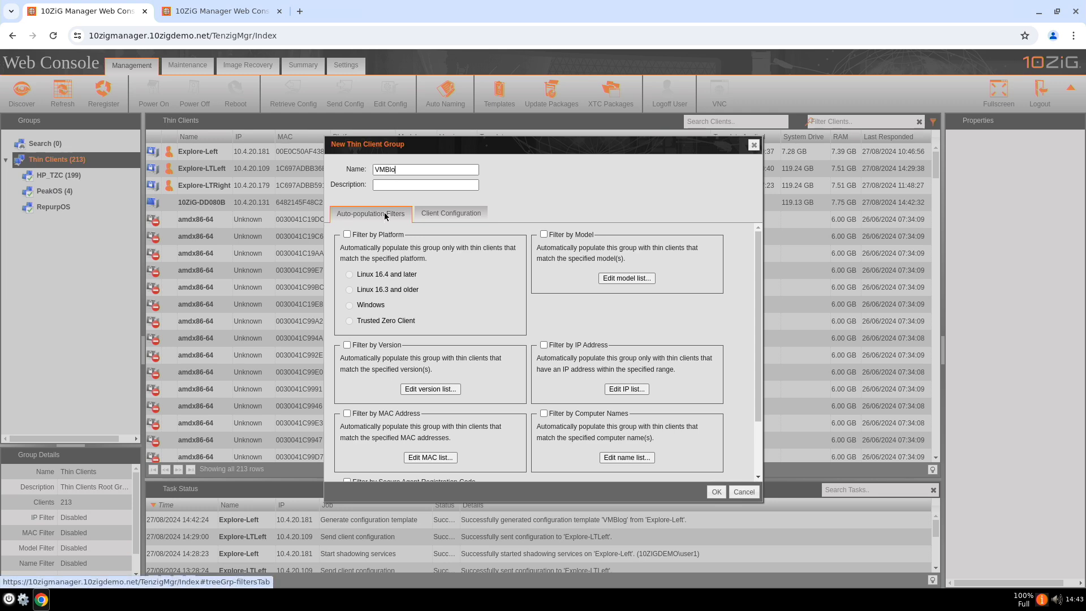
text(g)
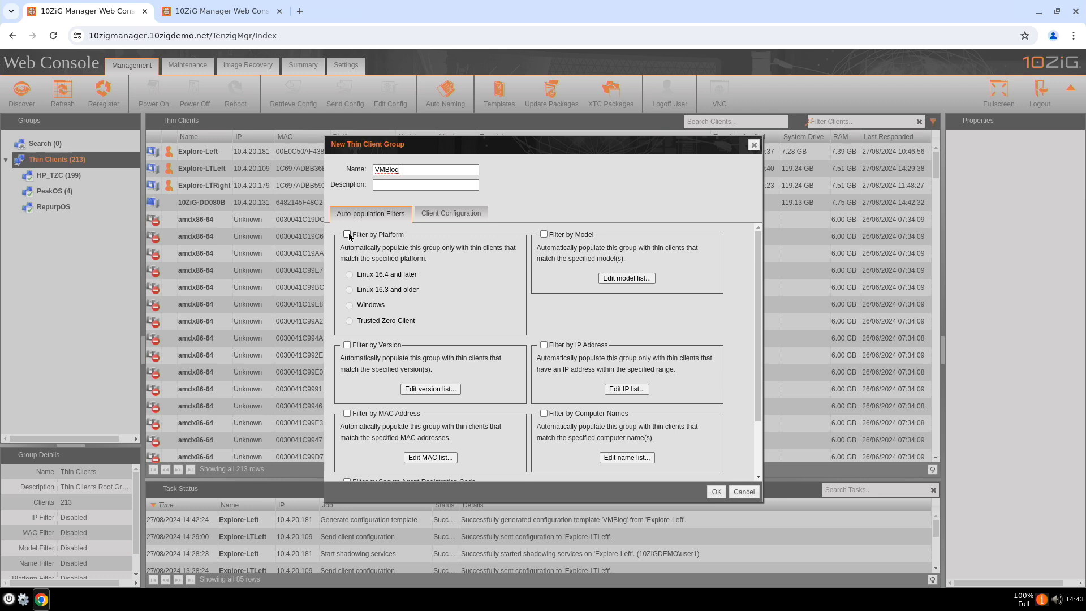
Enable filtering by platform, by IP address (viewing the IP list) and by Secure Agent Registration Code
click(347, 234)
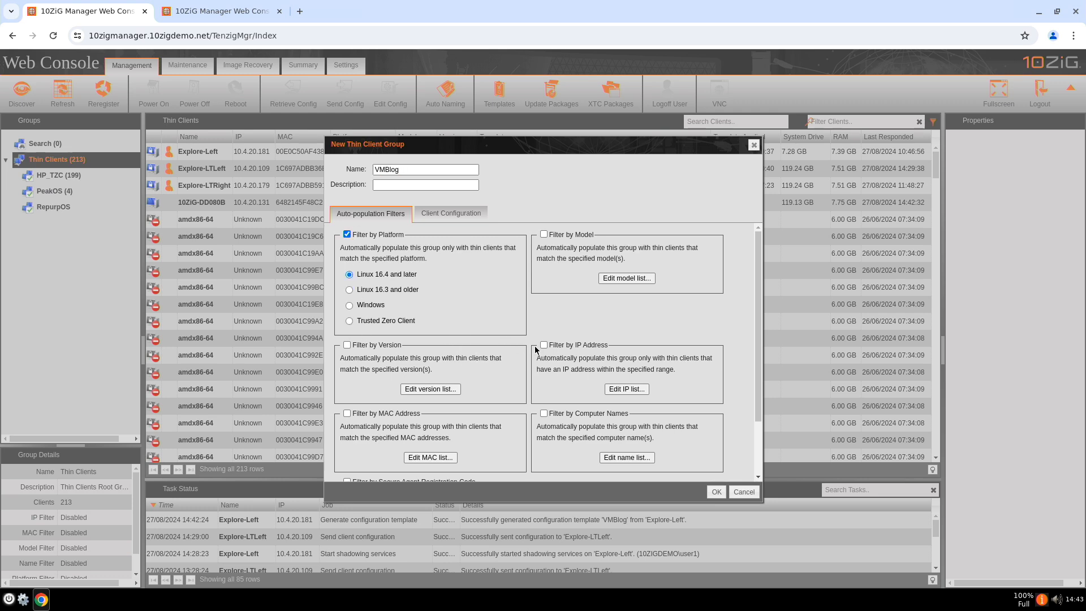
click(544, 345)
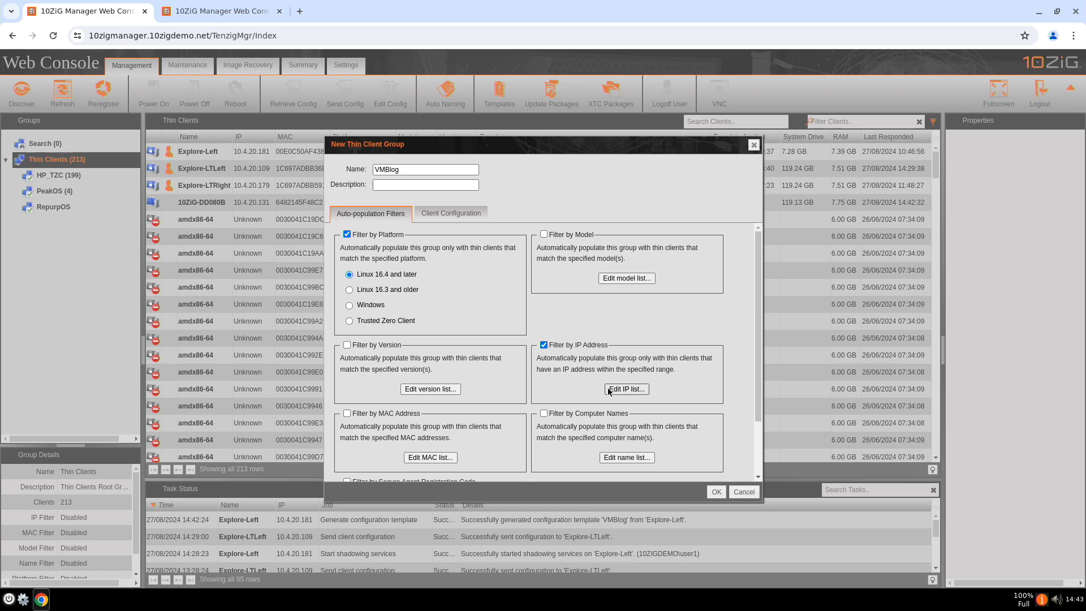
click(625, 387)
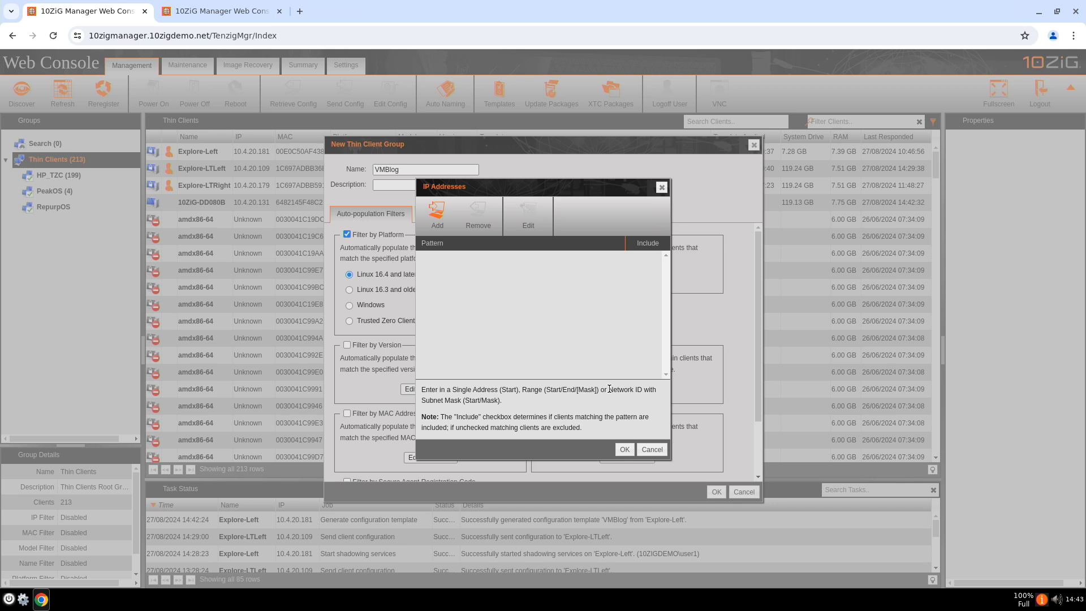
mouse_move(643, 437)
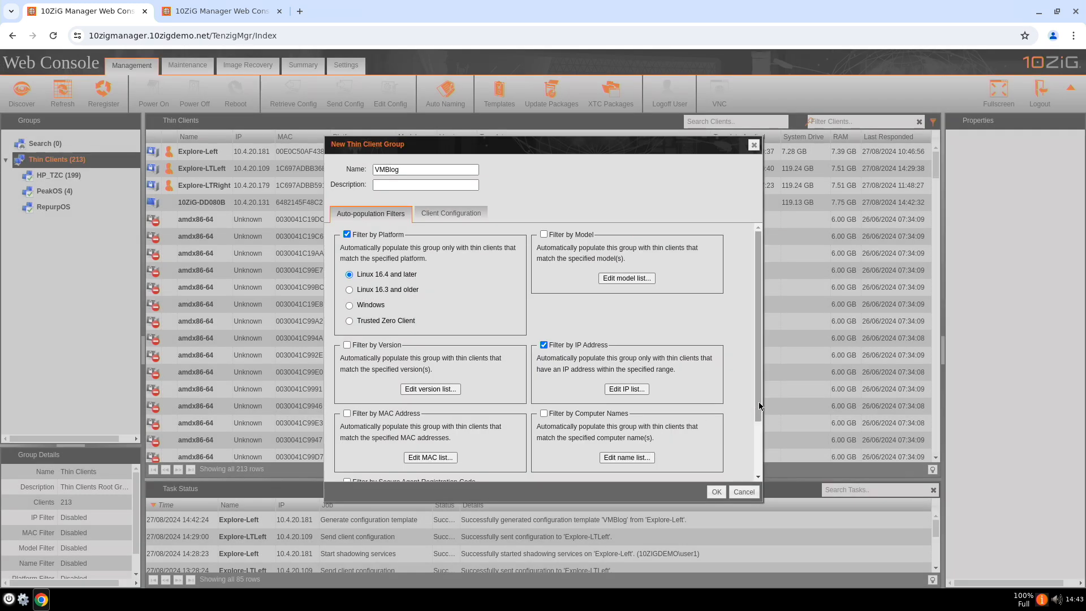
scroll(down, 3)
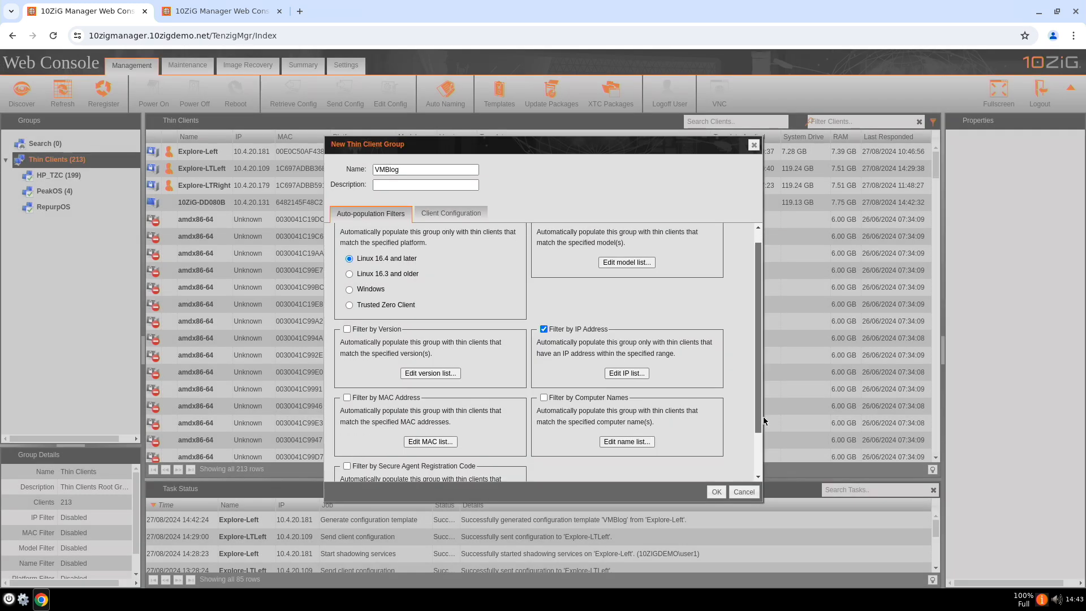
scroll(down, 3)
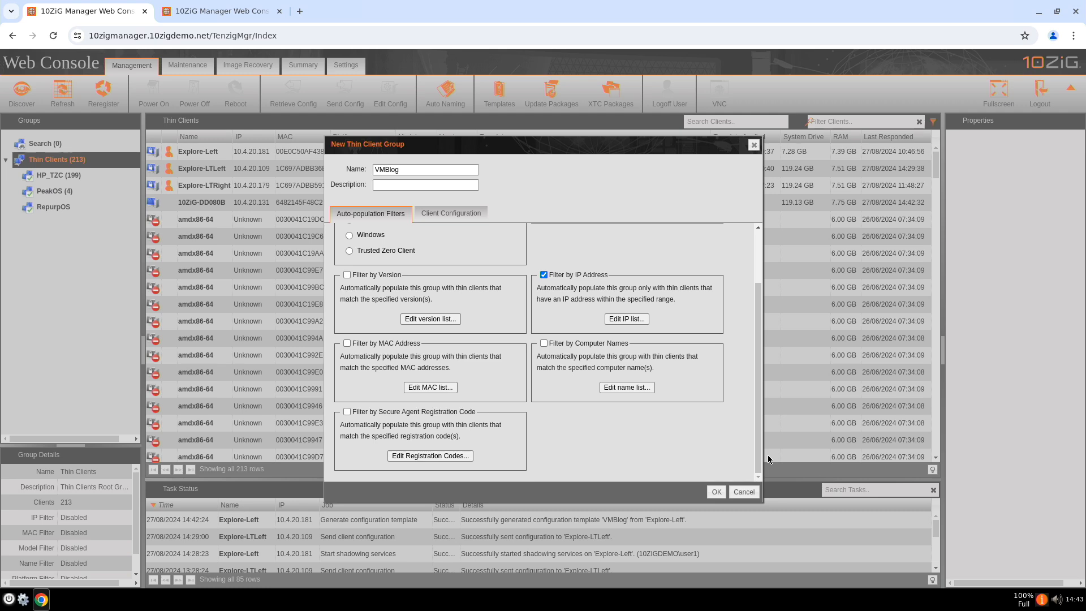
mouse_move(395, 400)
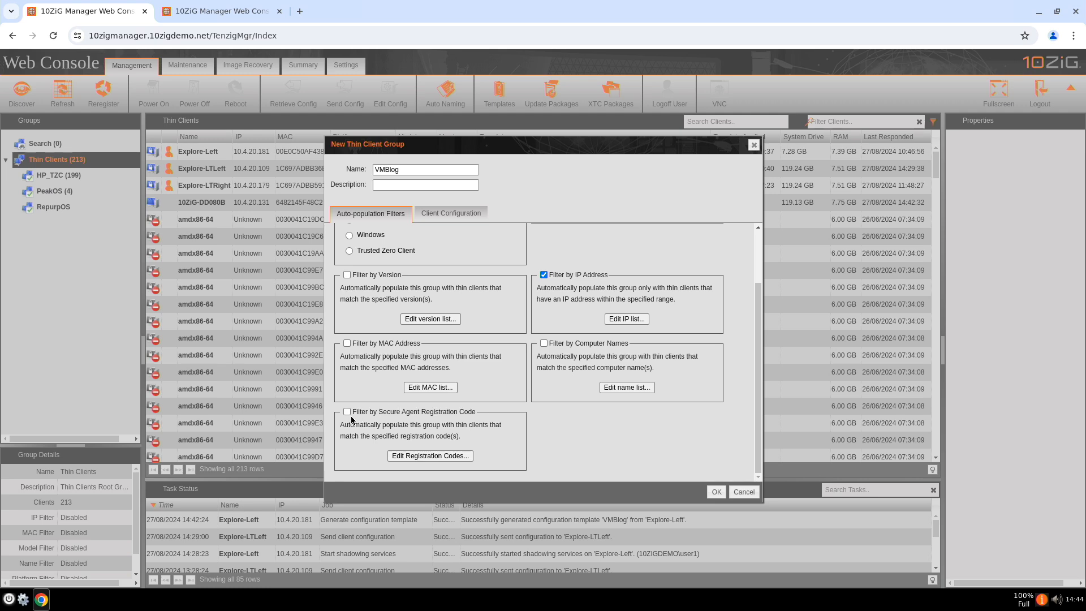
click(347, 411)
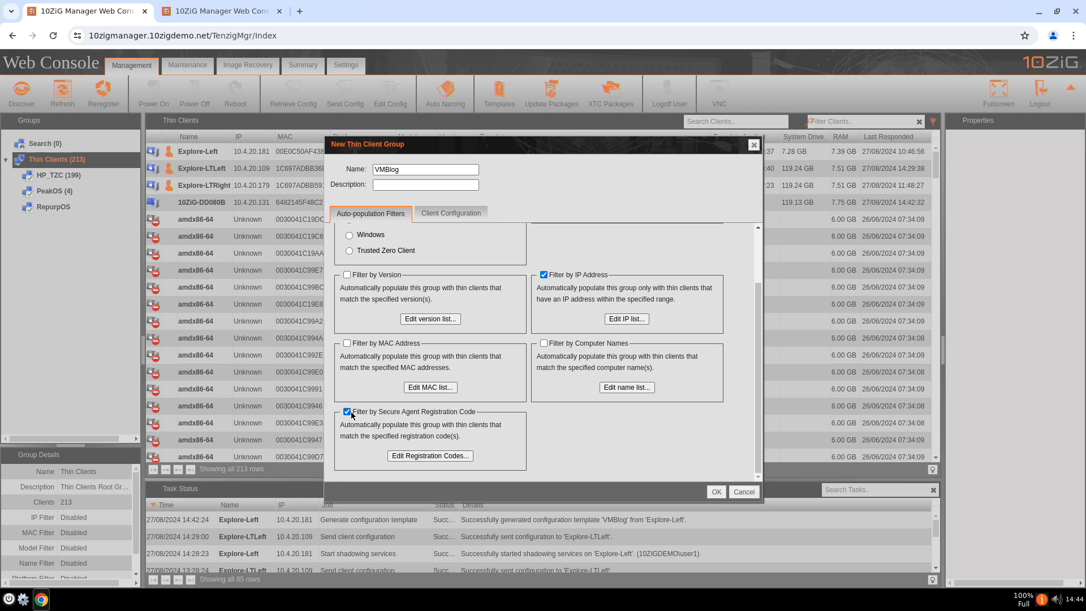
mouse_move(451, 213)
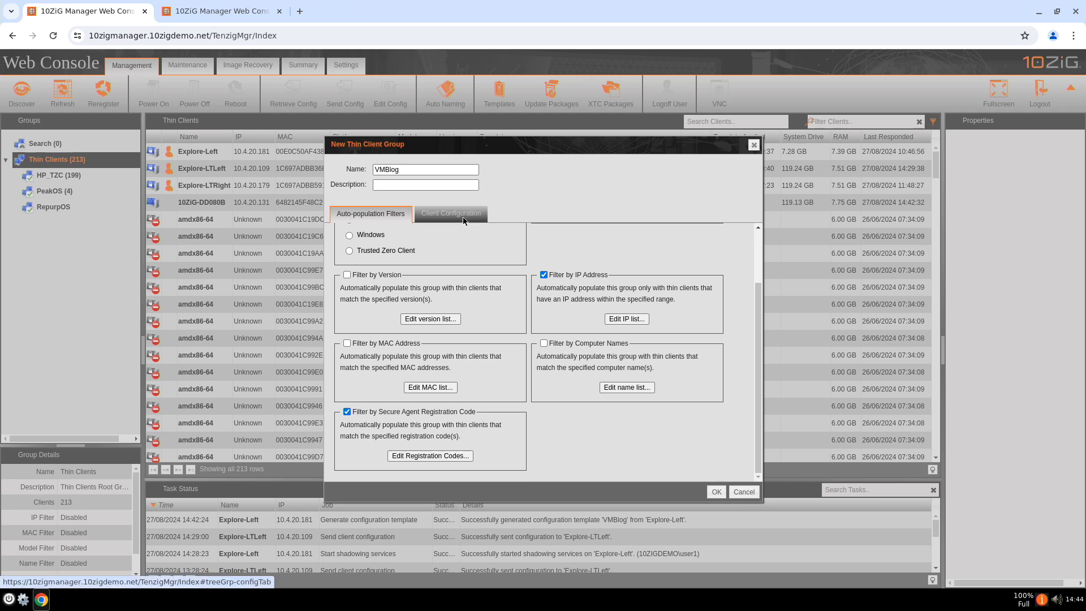
Switch on automatic client configuration for the VMBlog group and begin adding a configuration
click(450, 212)
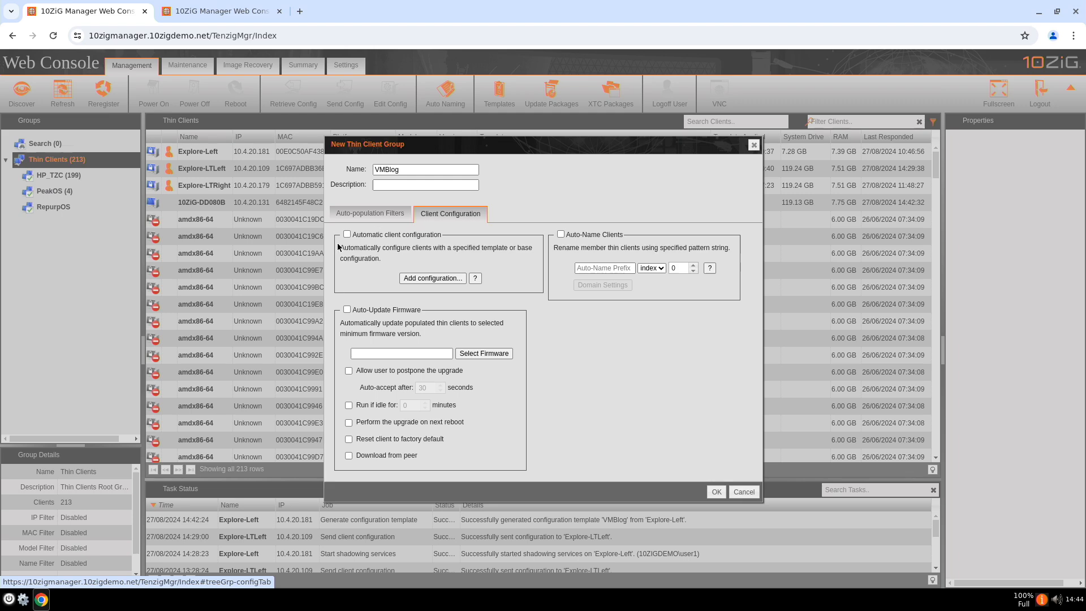
click(346, 234)
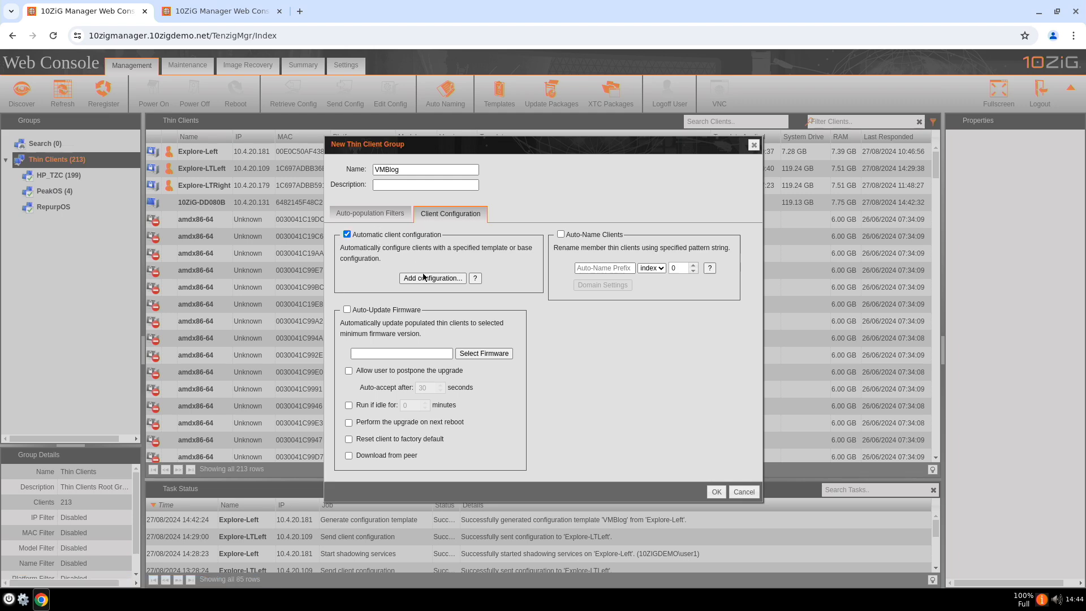
click(431, 279)
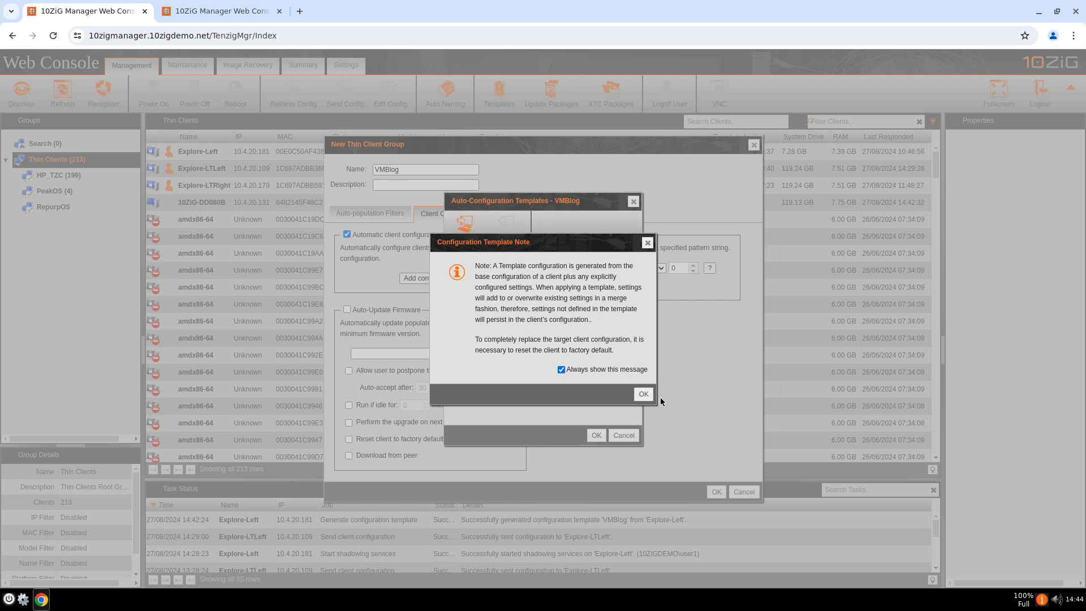
click(642, 393)
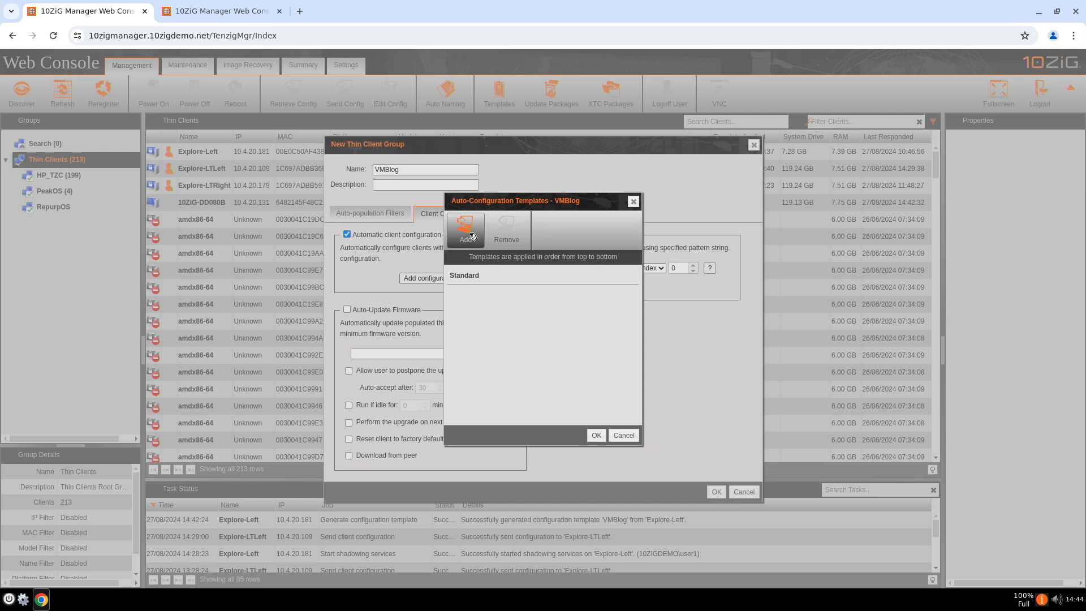
Add a configuration template from the list to the VMBlog group, acknowledging the stacking note
click(465, 228)
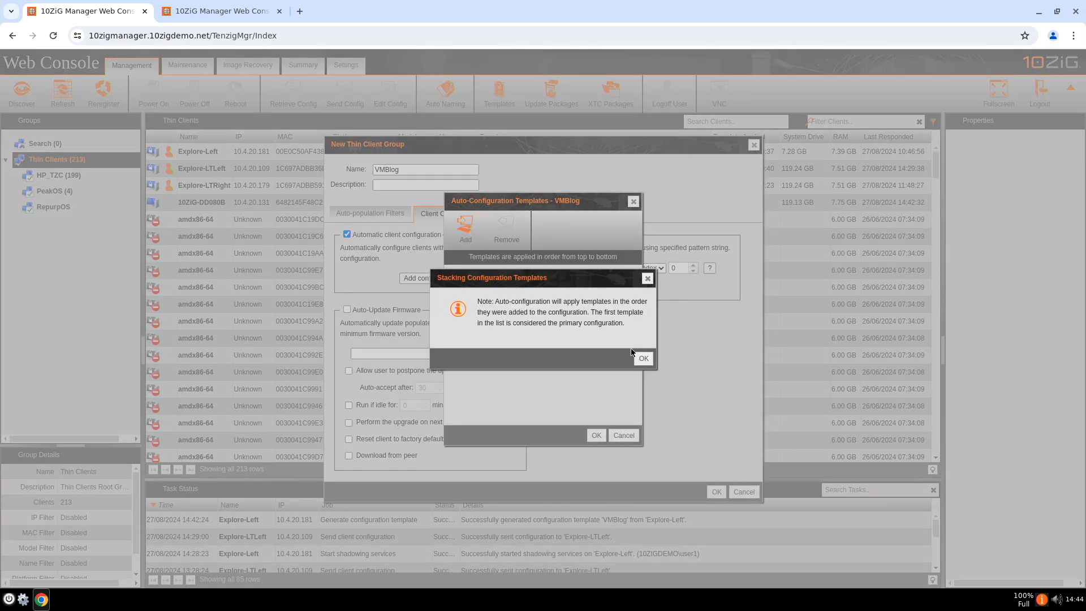
click(641, 359)
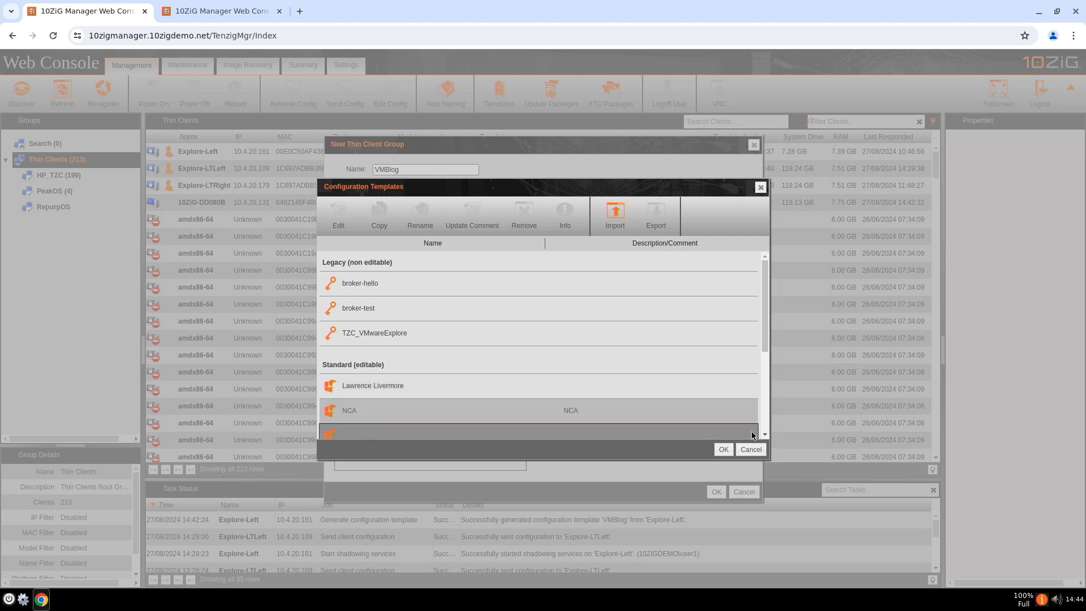
click(723, 449)
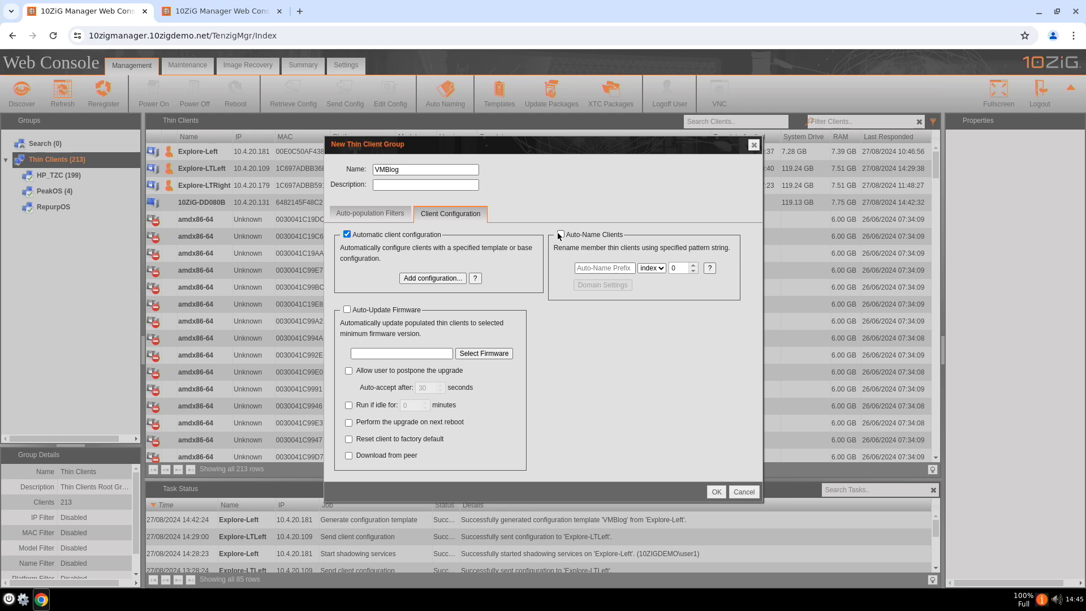
Enable Auto-Name Clients and save the new VMBlog group
click(560, 235)
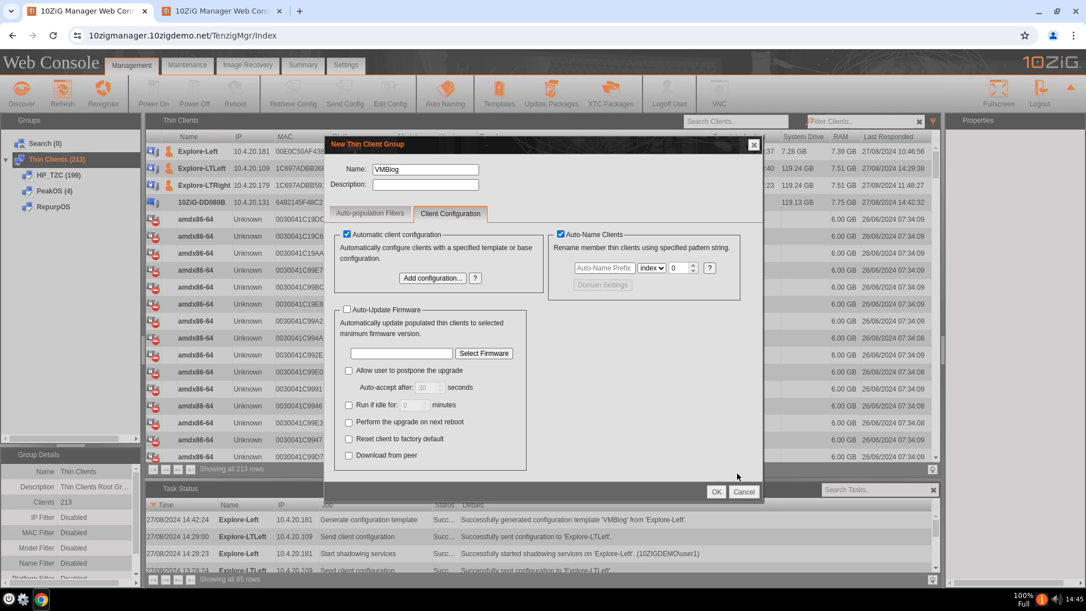
click(743, 492)
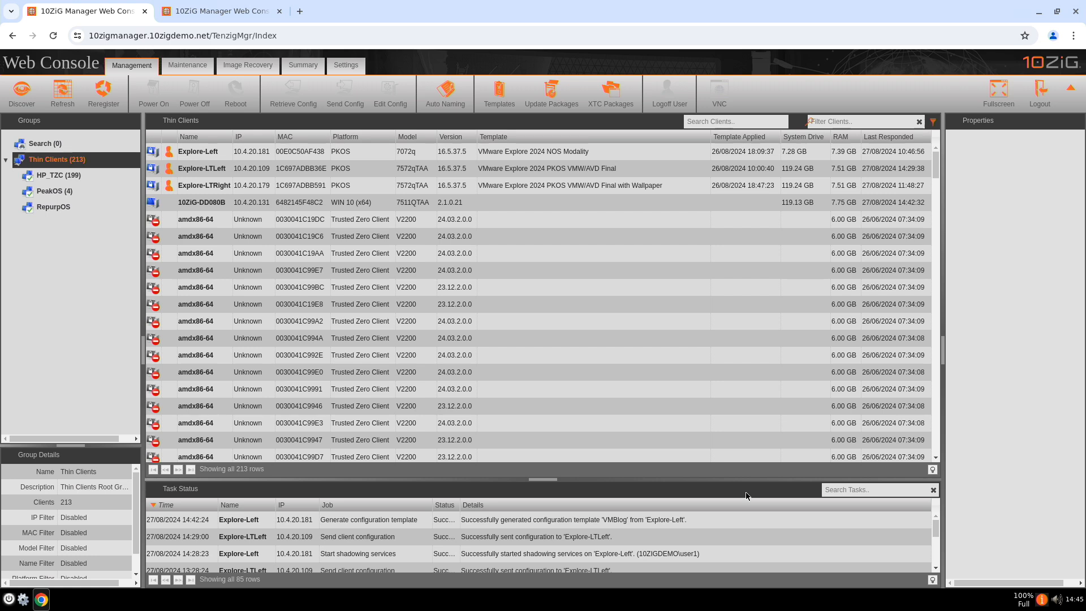
Launch a VNC shadowing session to the Explore-Left thin client
click(204, 184)
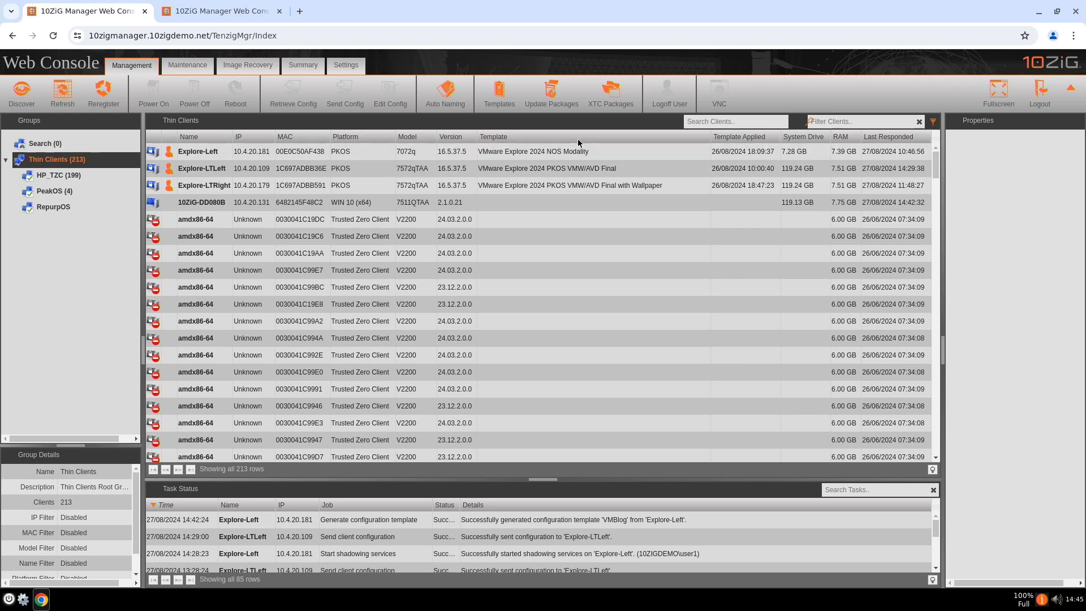
click(197, 150)
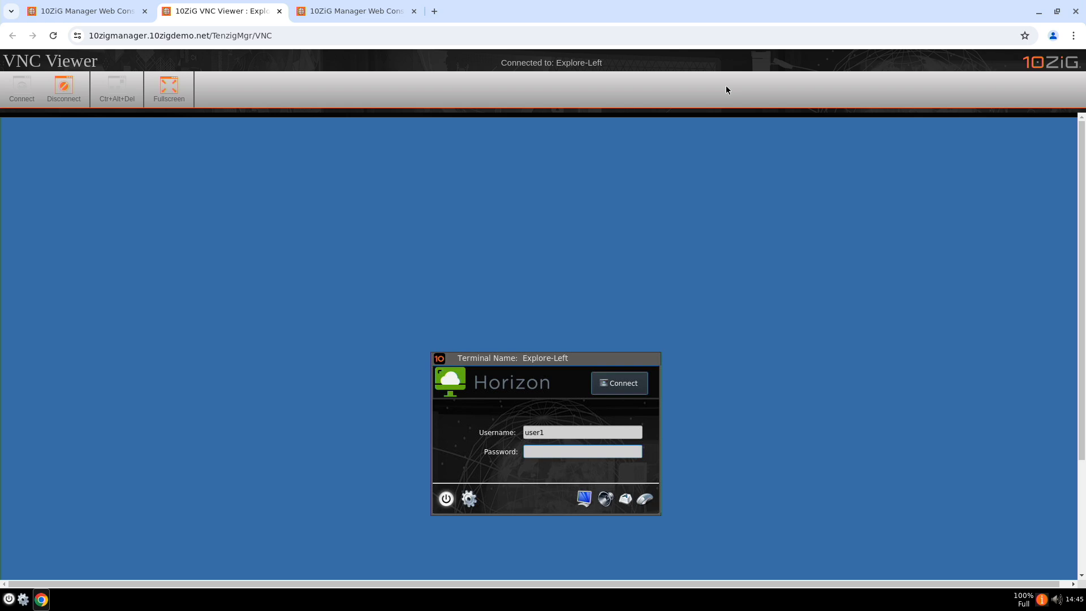
mouse_move(836, 137)
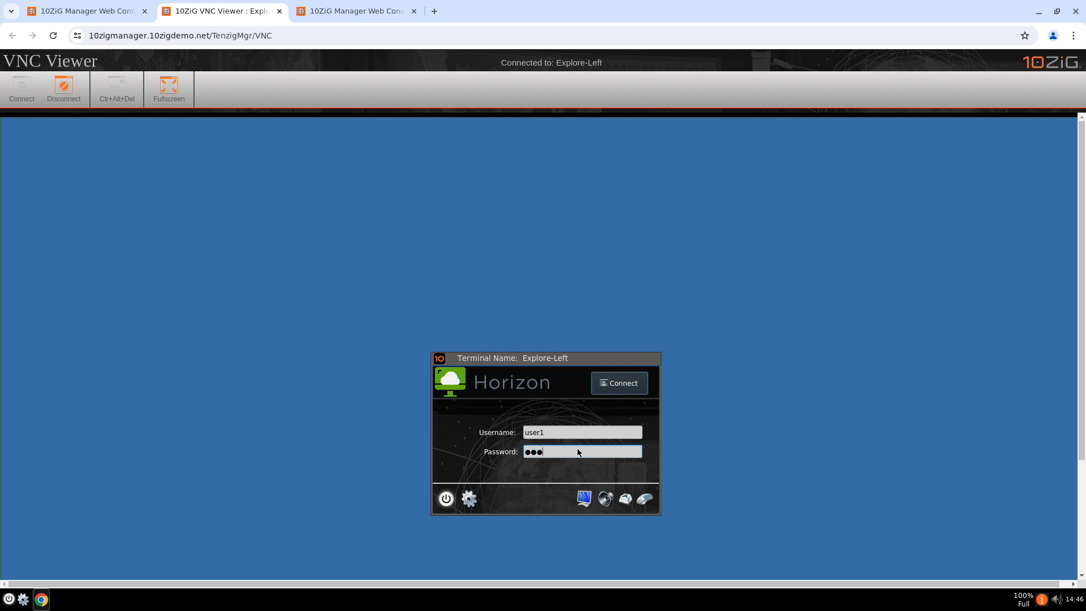
Try the Horizon password field on Explore-Left's remote screen, then return to the Web Console tab
text(•••)
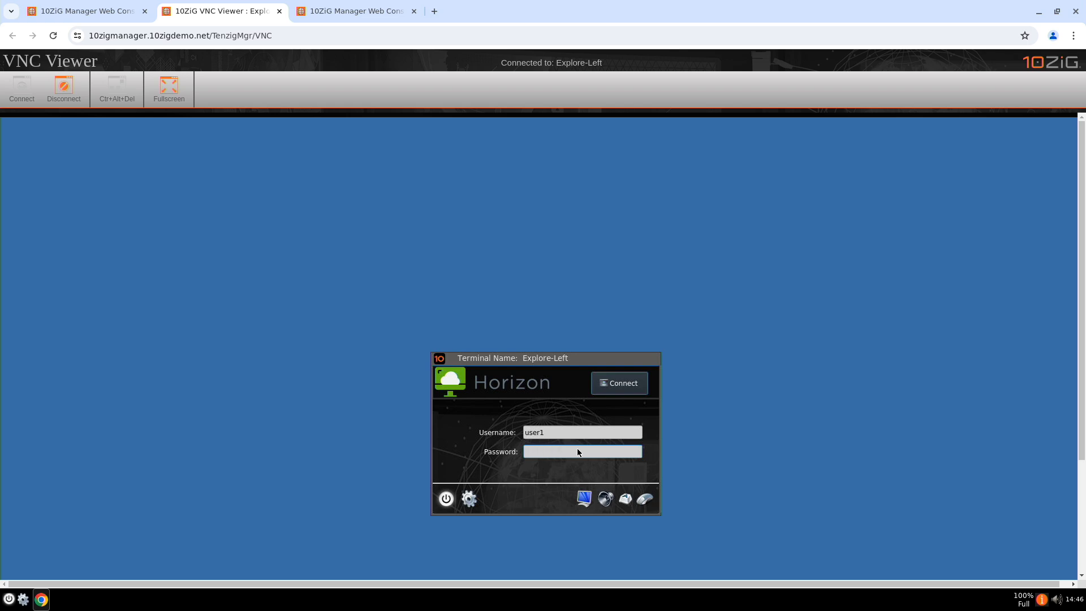
click(353, 10)
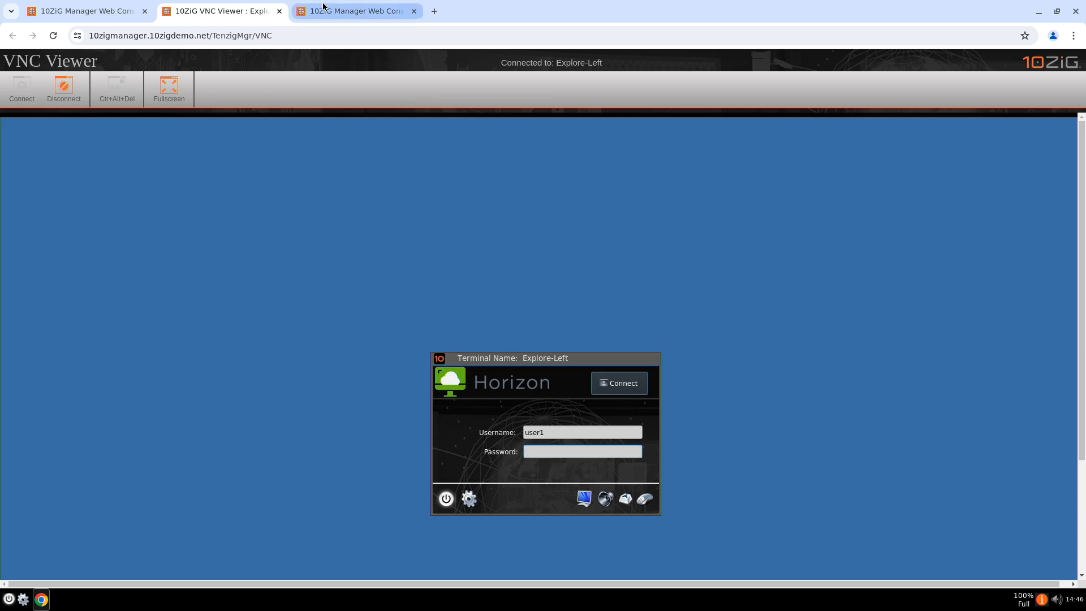
click(354, 10)
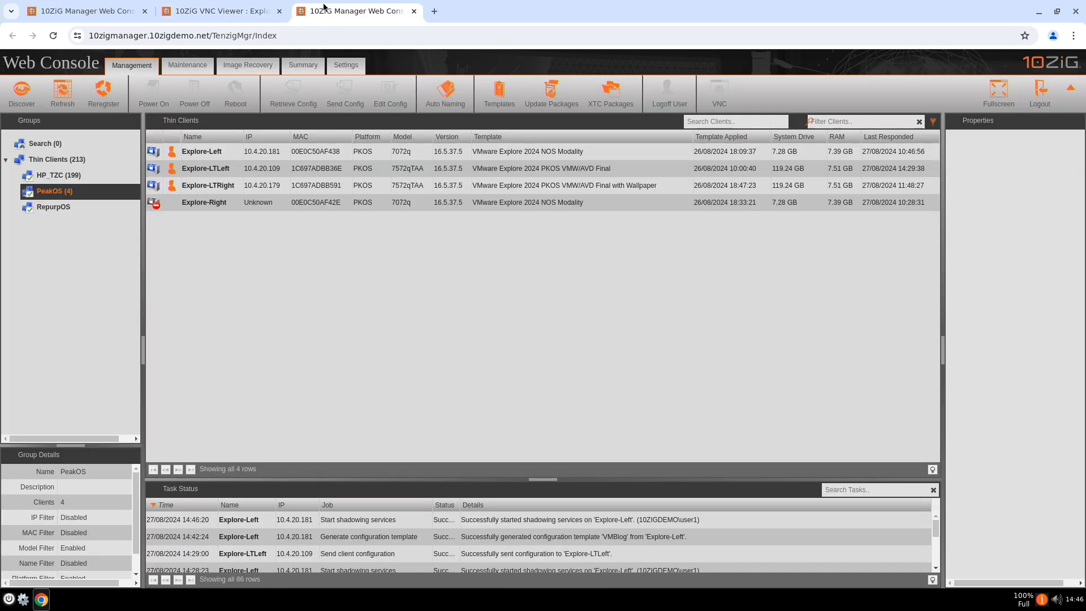